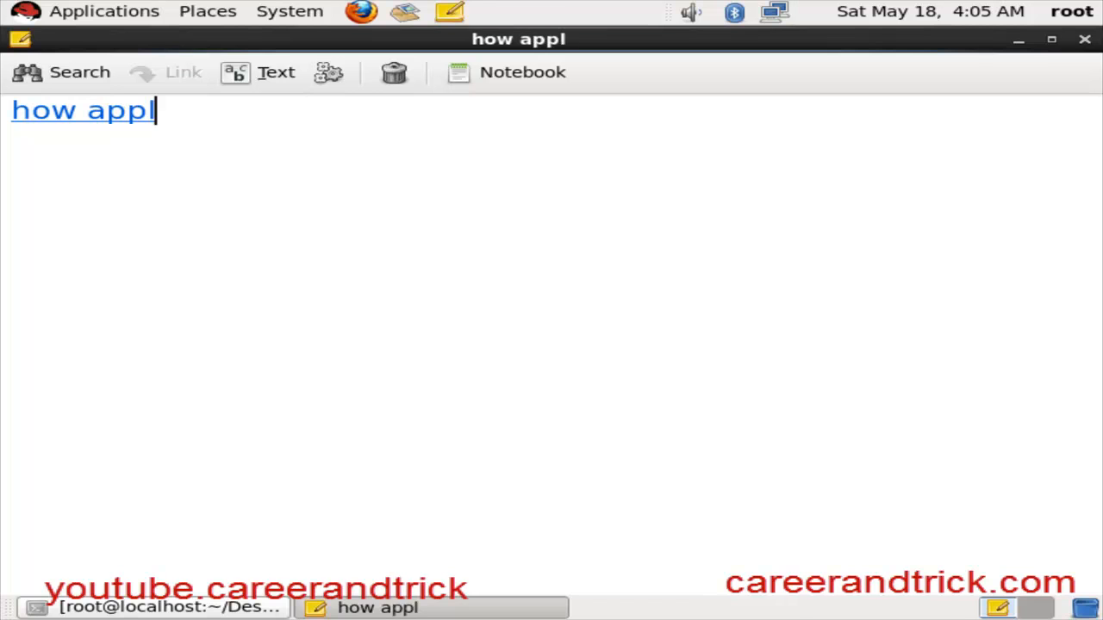
# Title the note 'how apply simple password on grub'.
pyautogui.write('y simple pas')
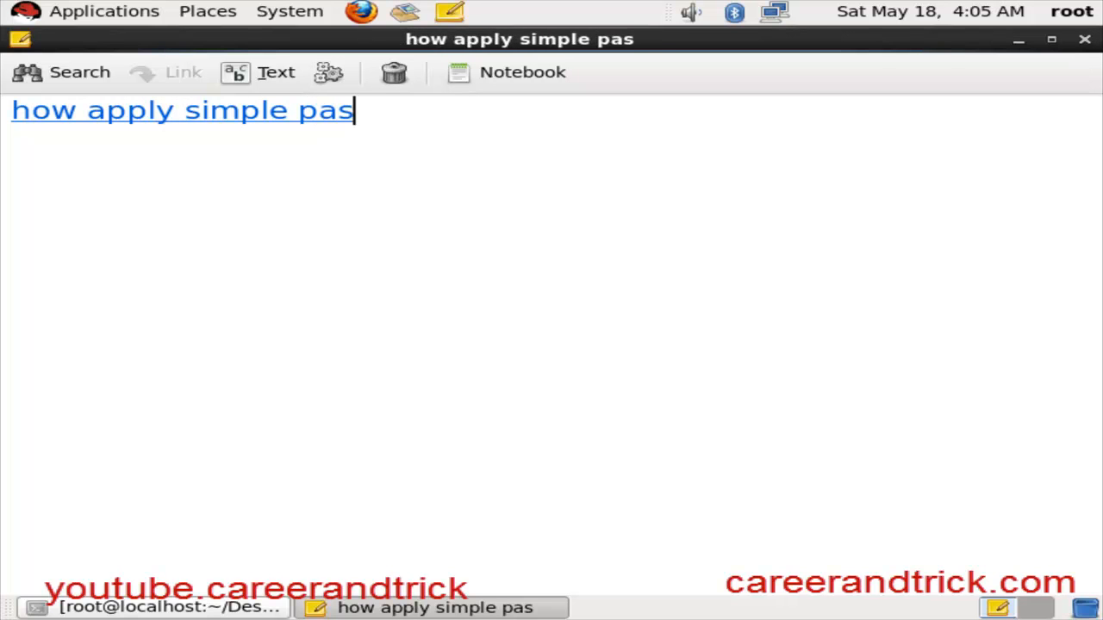
pyautogui.write('sword on')
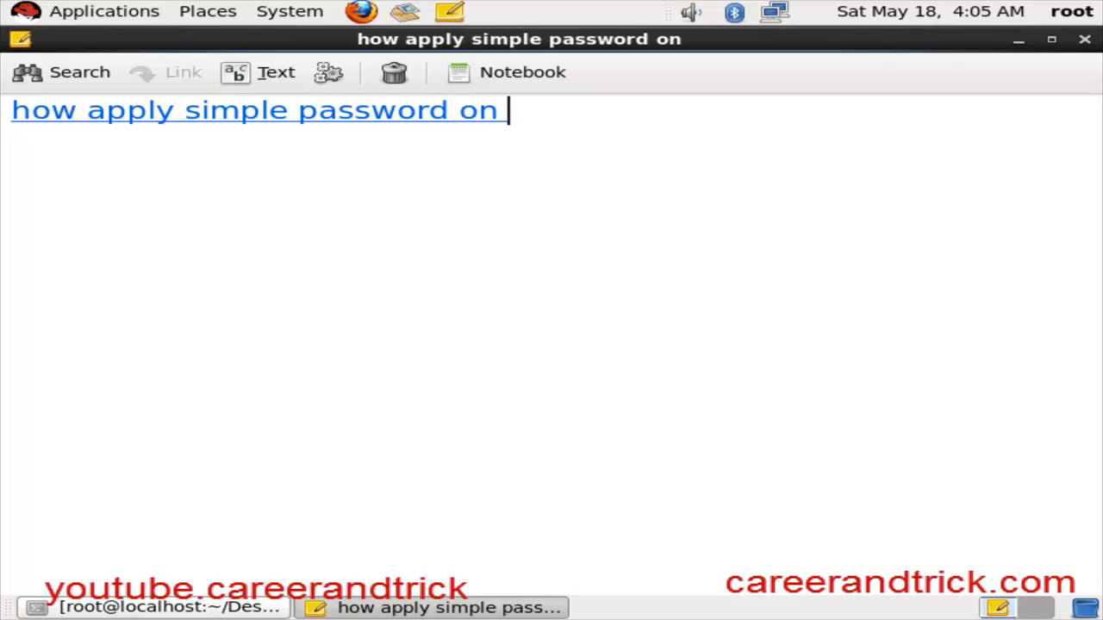
pyautogui.write('grub')
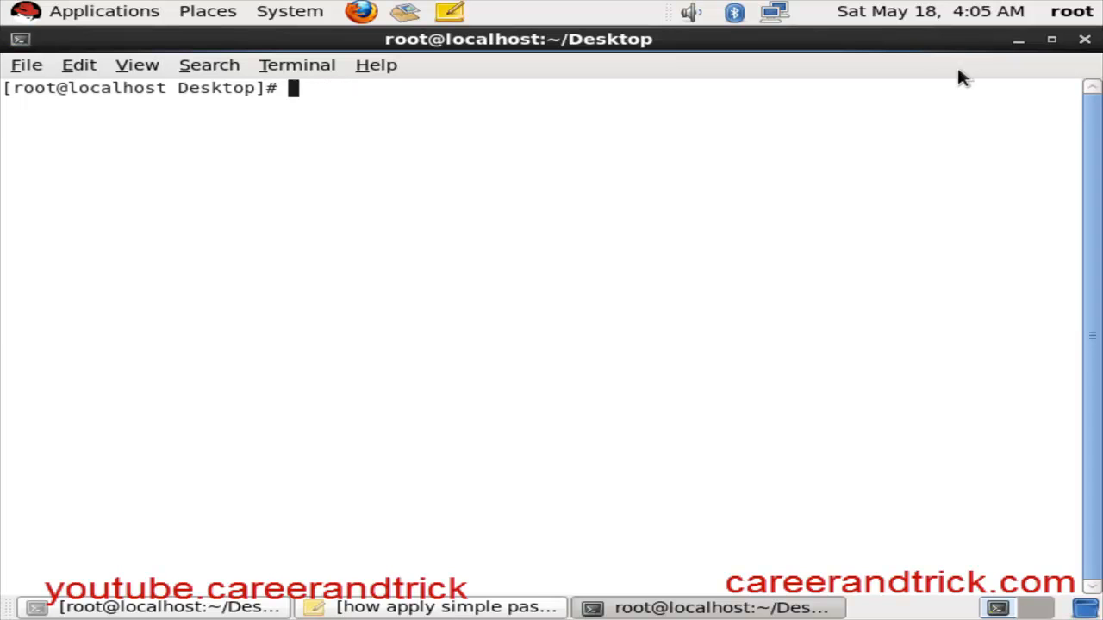
# Open /boot/grub/grub.conf in vim from the root prompt.
pyautogui.write('vim /')
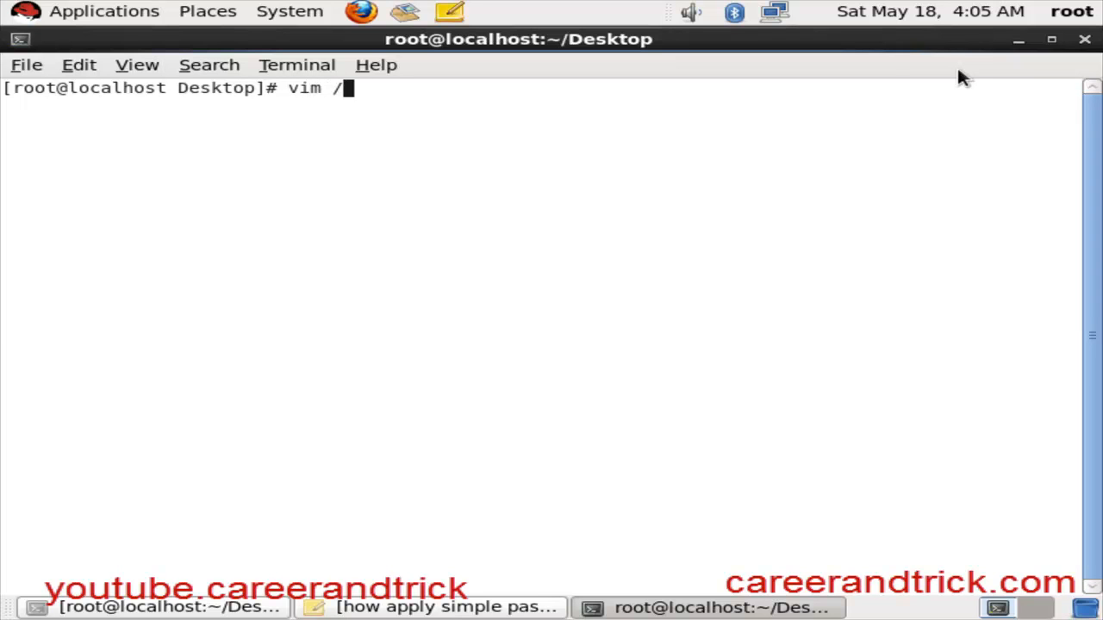
pyautogui.write('boot/')
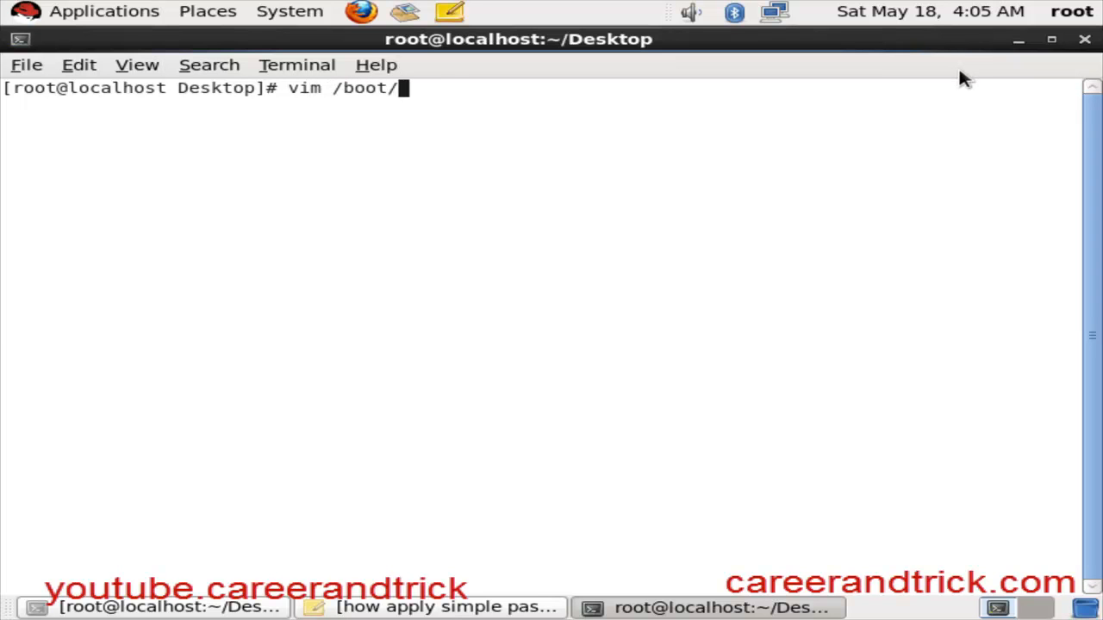
pyautogui.write('grub/')
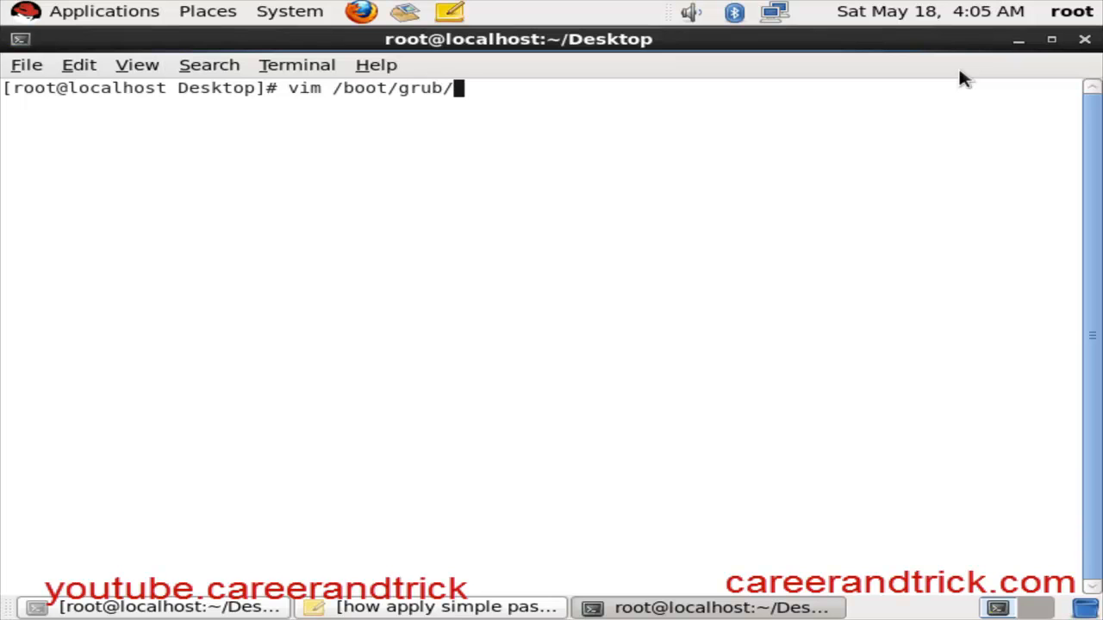
pyautogui.write('grub.co')
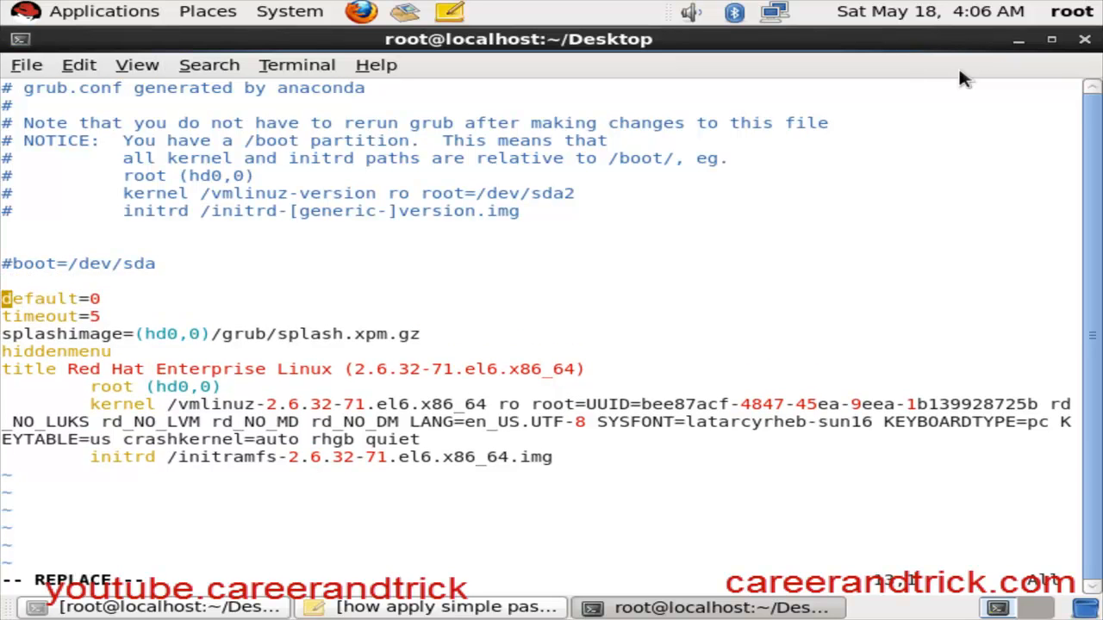
# Insert a 'password linuc…' line above default=0 in grub.conf and save.
pyautogui.write('p')
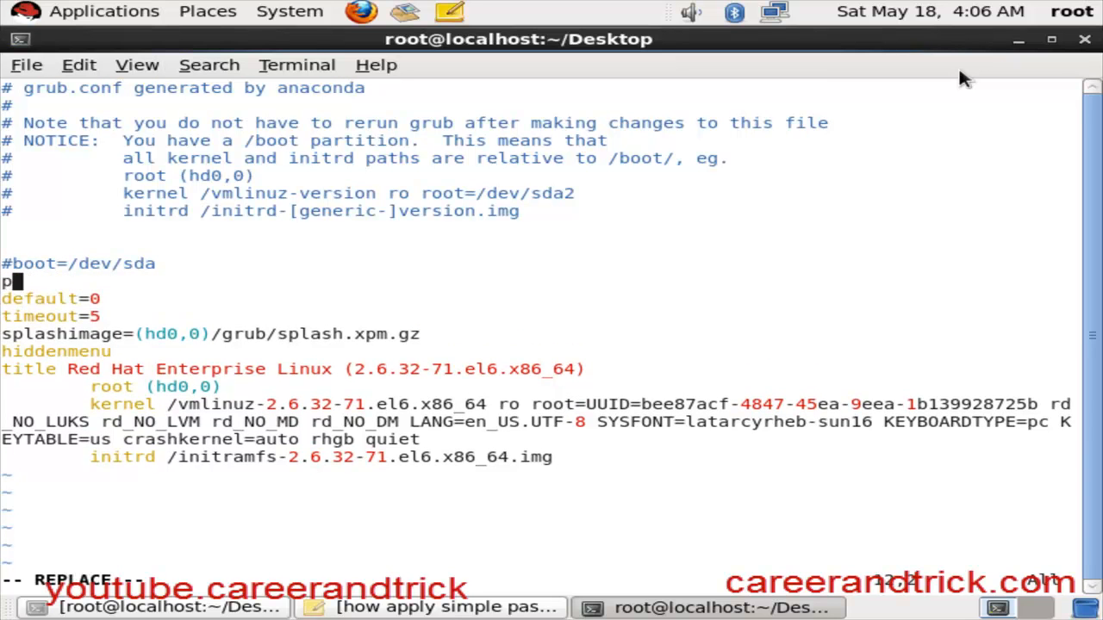
pyautogui.write('assword')
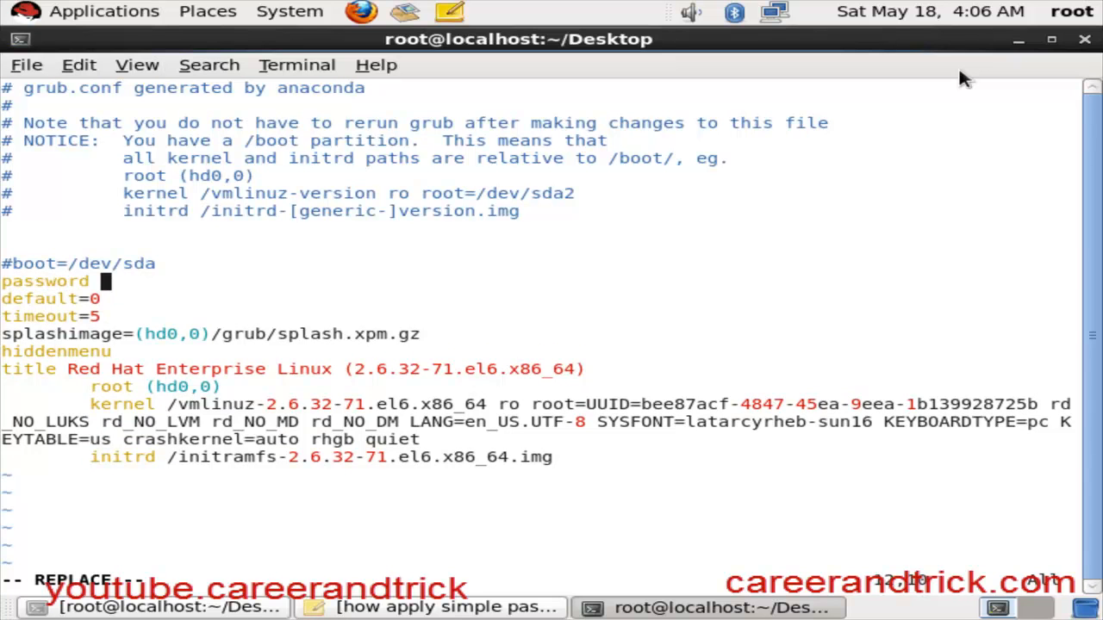
pyautogui.write('linuc')
pyautogui.write('init')
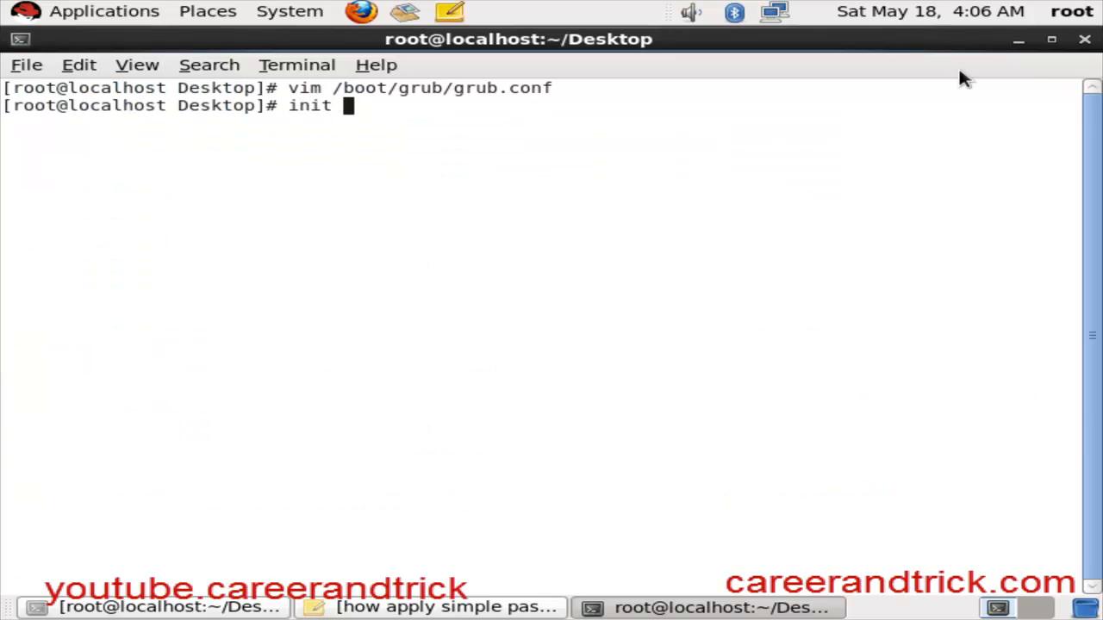
# Reboot the machine with 'init 6' to test the boot password.
pyautogui.write('6')
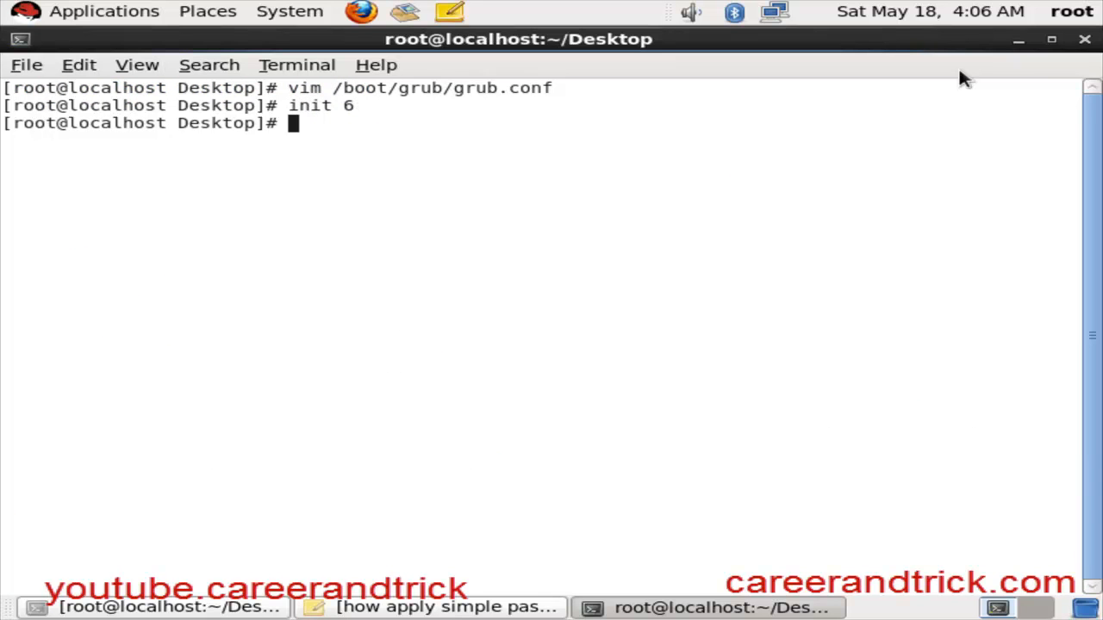
pyautogui.press('Return')
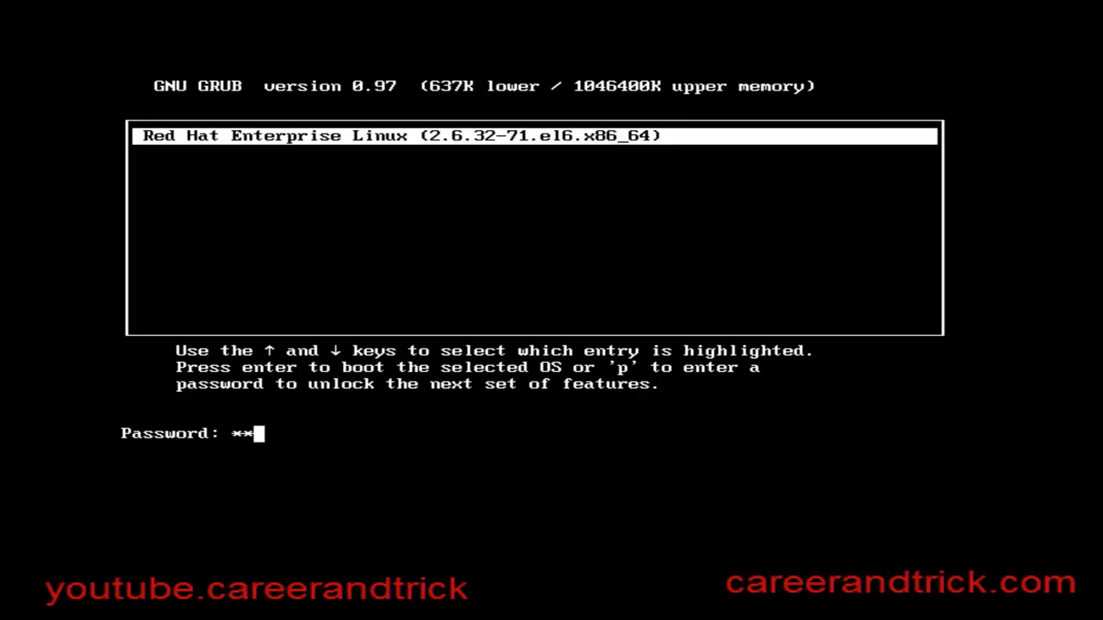
# Enter the boot password at the GRUB menu prompt, correcting a mistyped character.
pyautogui.write('**')
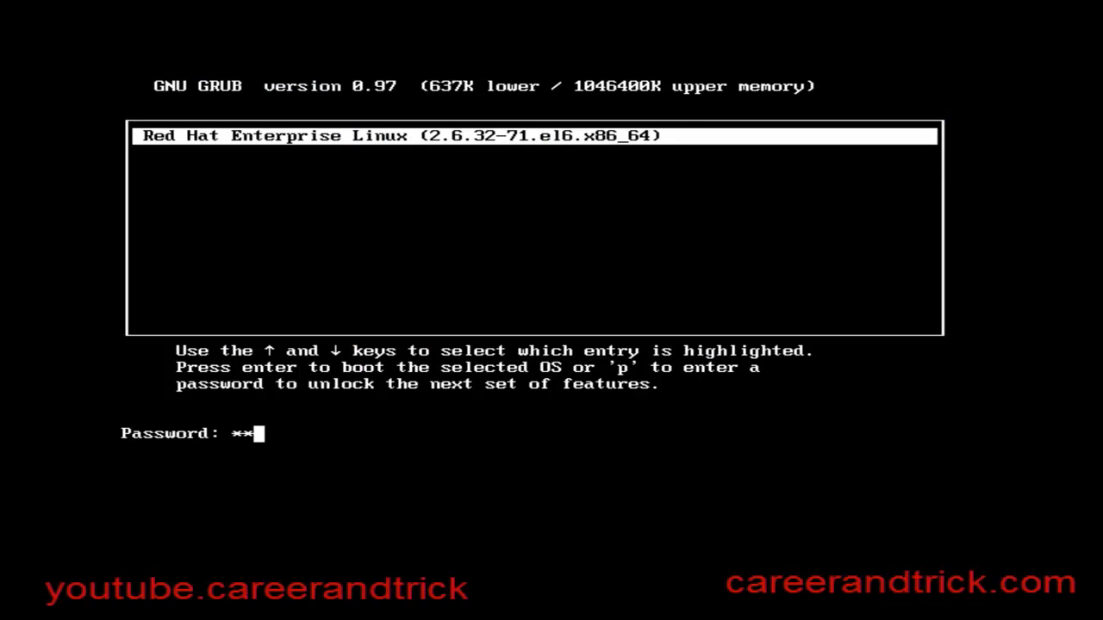
pyautogui.press('backspace')
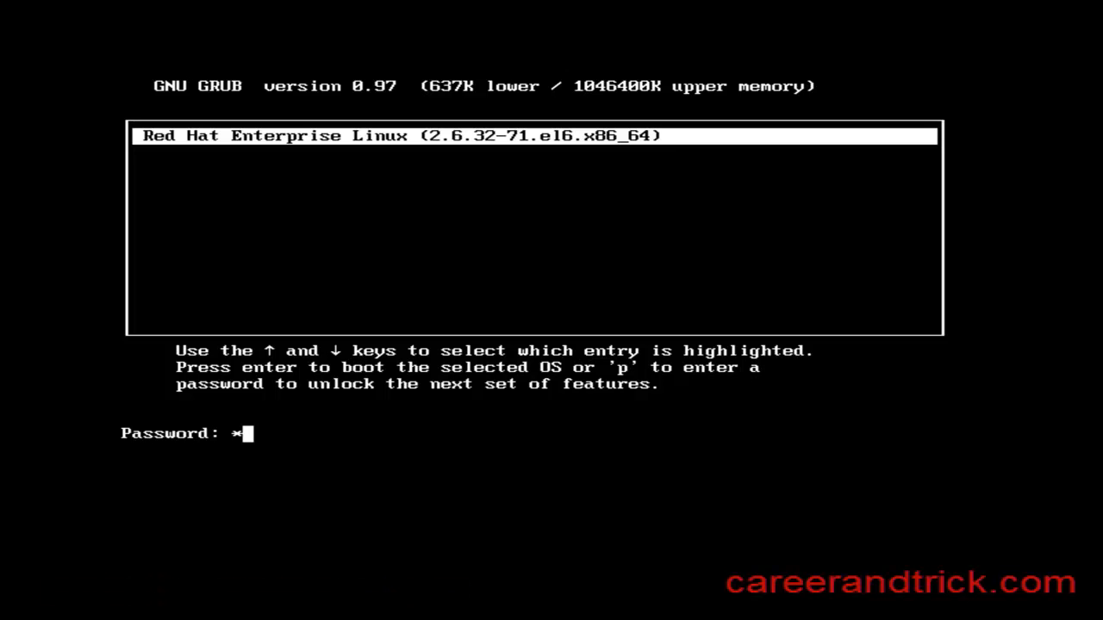